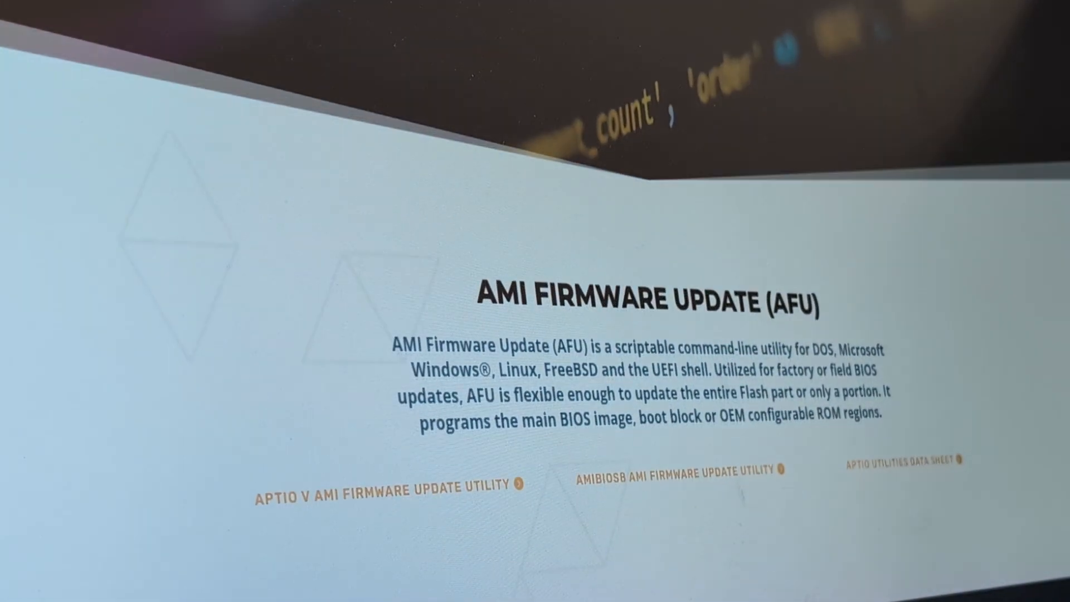
# Move from Aptio's Boot tab to the Main firmware and processor information, then show Dasharo's setup menu
pyautogui.scroll(-3)
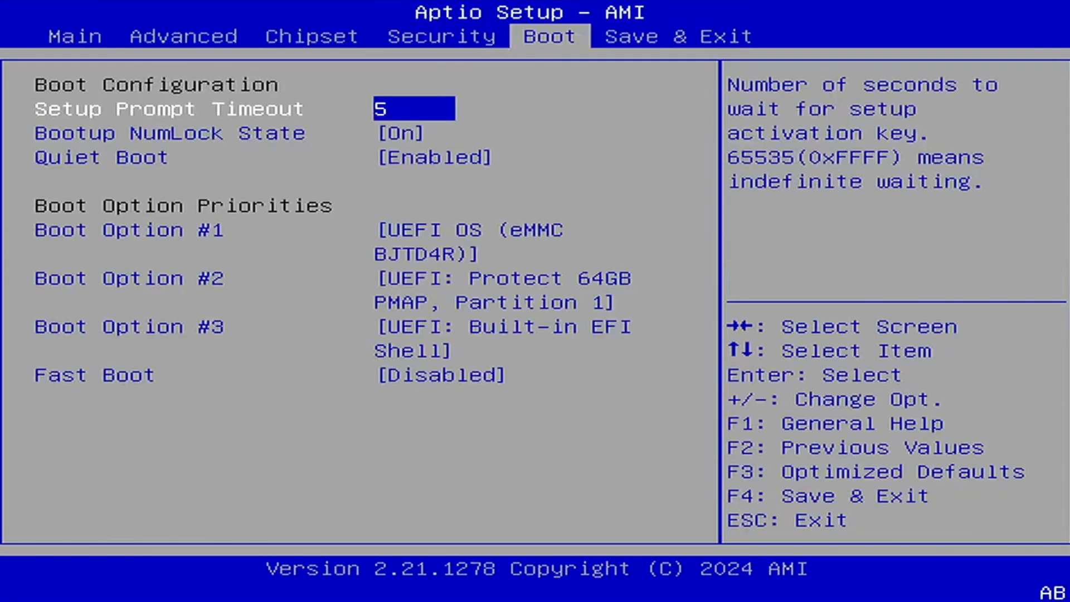
pyautogui.press('Escape')
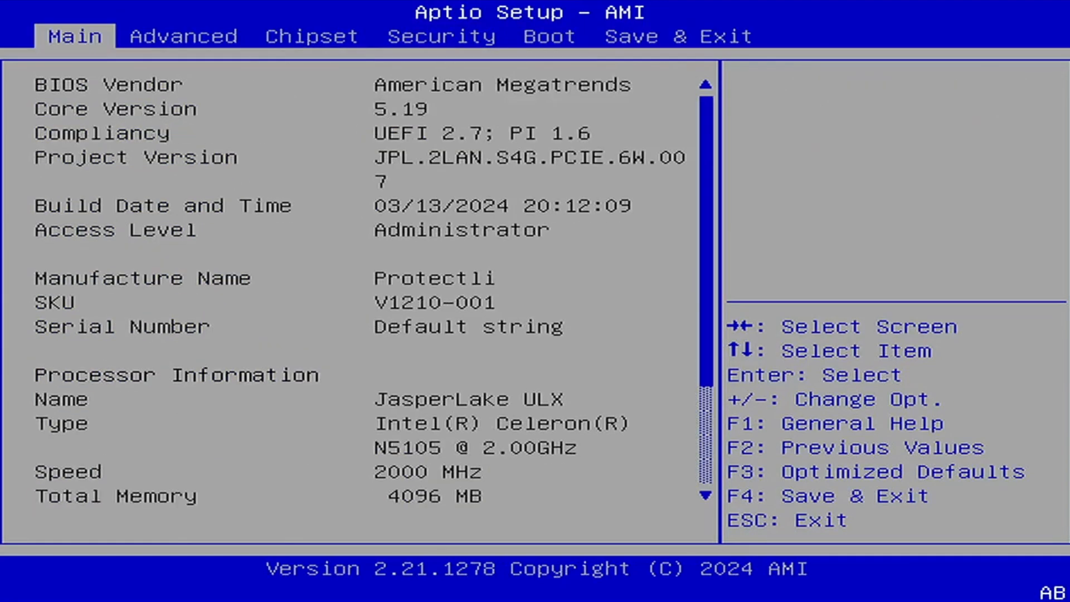
pyautogui.scroll(-3)
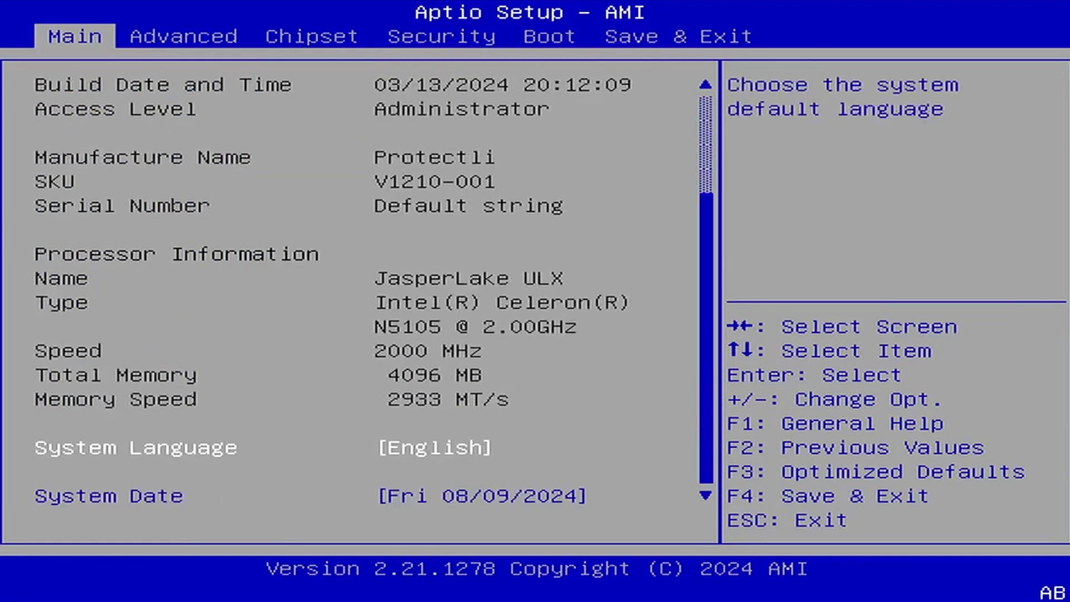
pyautogui.click(184, 37)
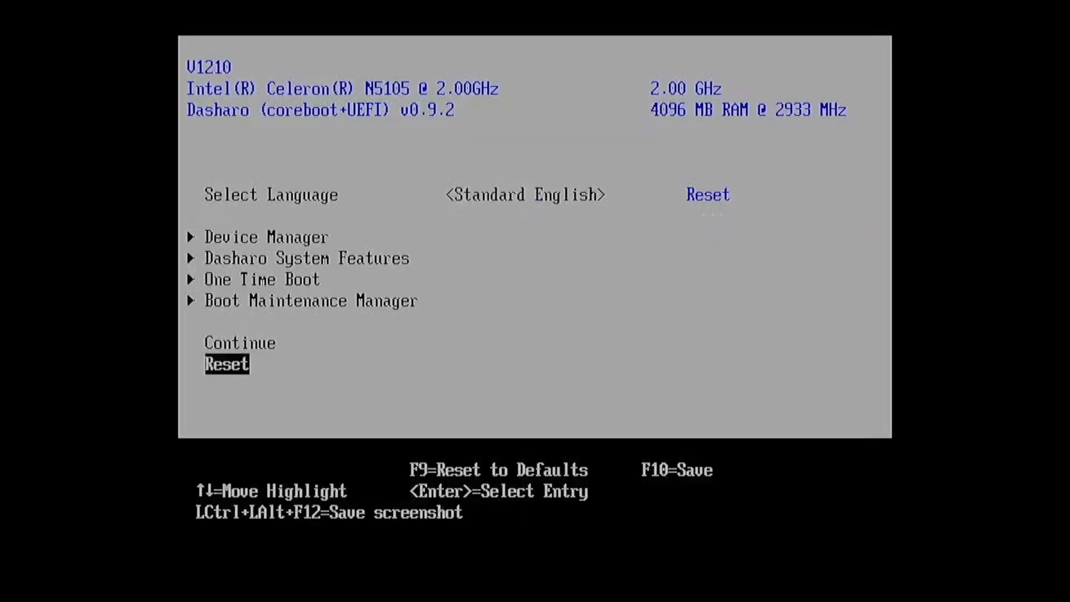
pyautogui.press('Return')
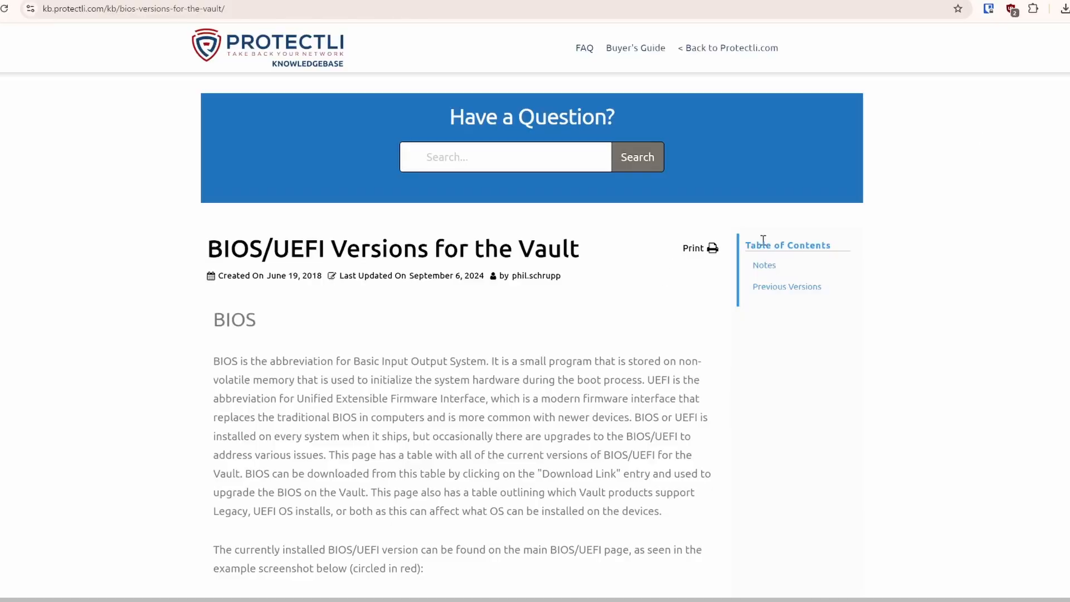
pyautogui.moveTo(942, 212)
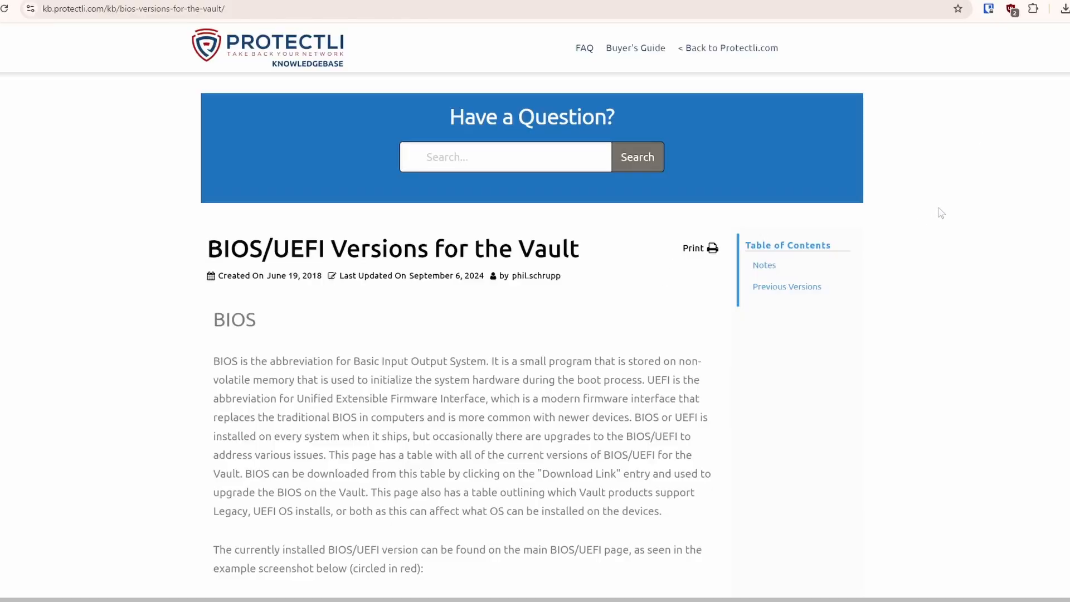
# Scroll the Vault BIOS/UEFI Versions article past the BIOS ID example to the Legacy/UEFI support table
pyautogui.scroll(-3)
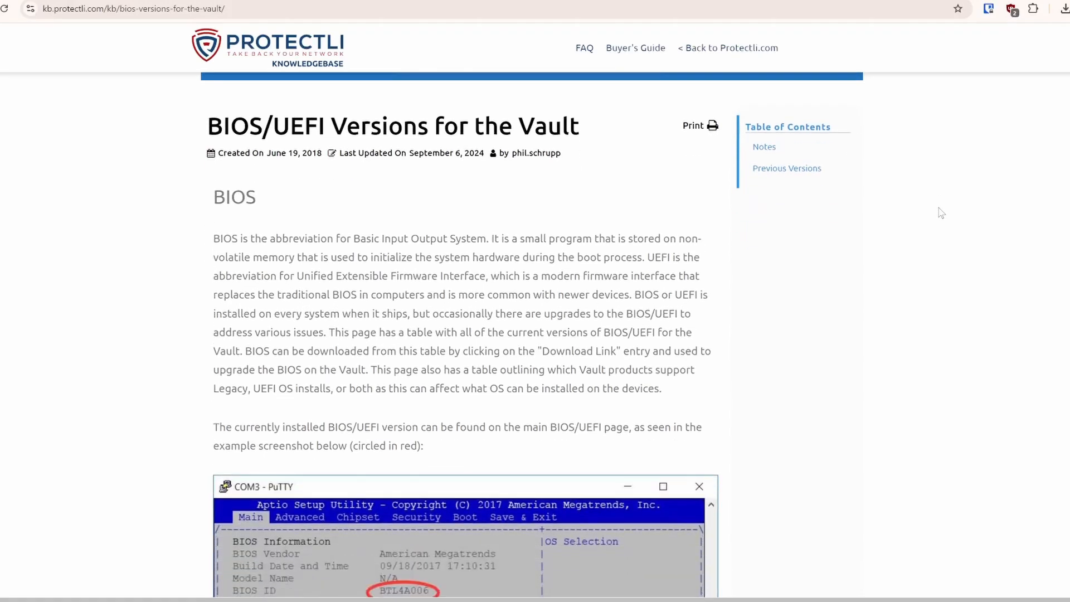
pyautogui.scroll(-3)
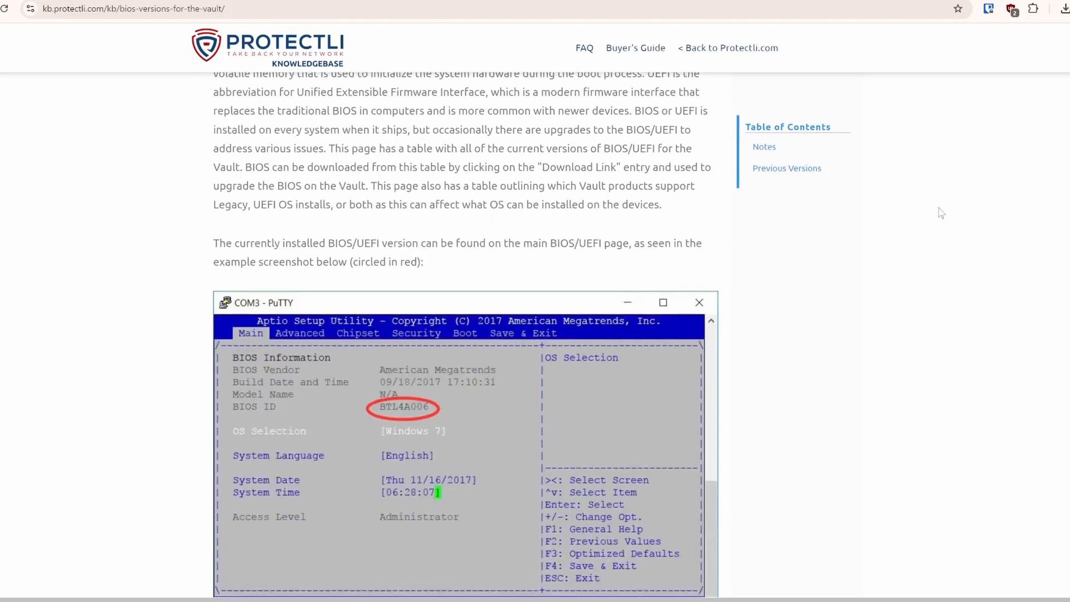
pyautogui.scroll(-3)
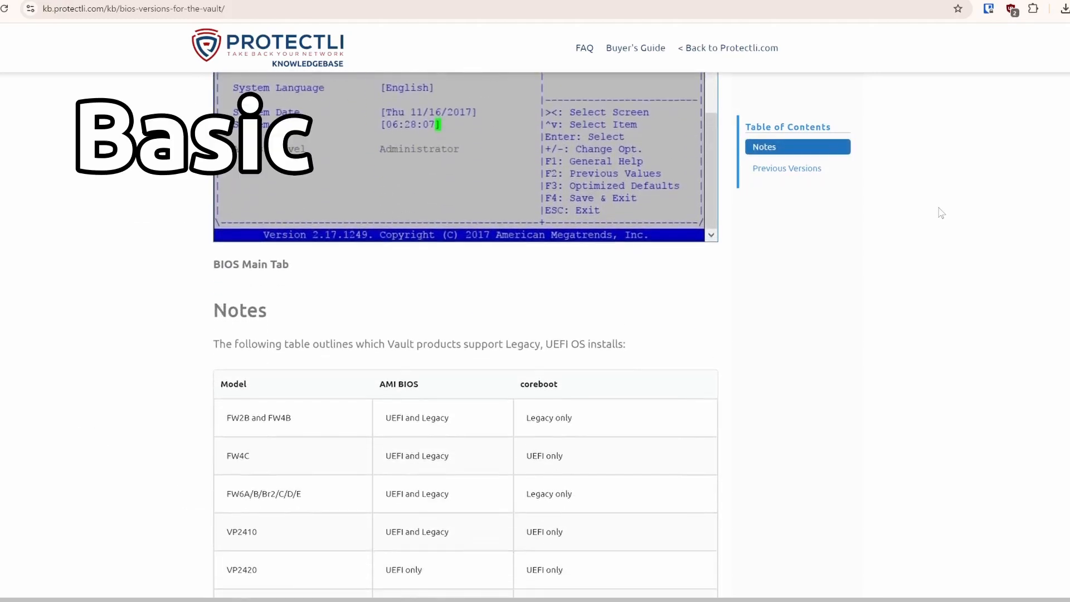
pyautogui.scroll(-3)
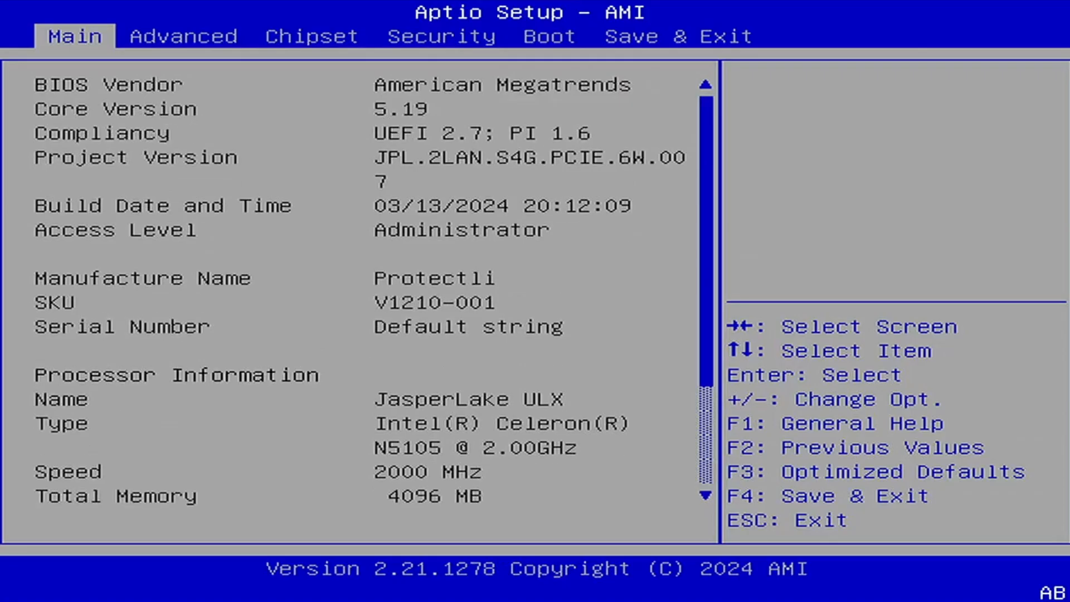
# Browse Aptio's Advanced entries up to S5 RTC Wake Settings, then move to Reset in Dasharo
pyautogui.scroll(-3)
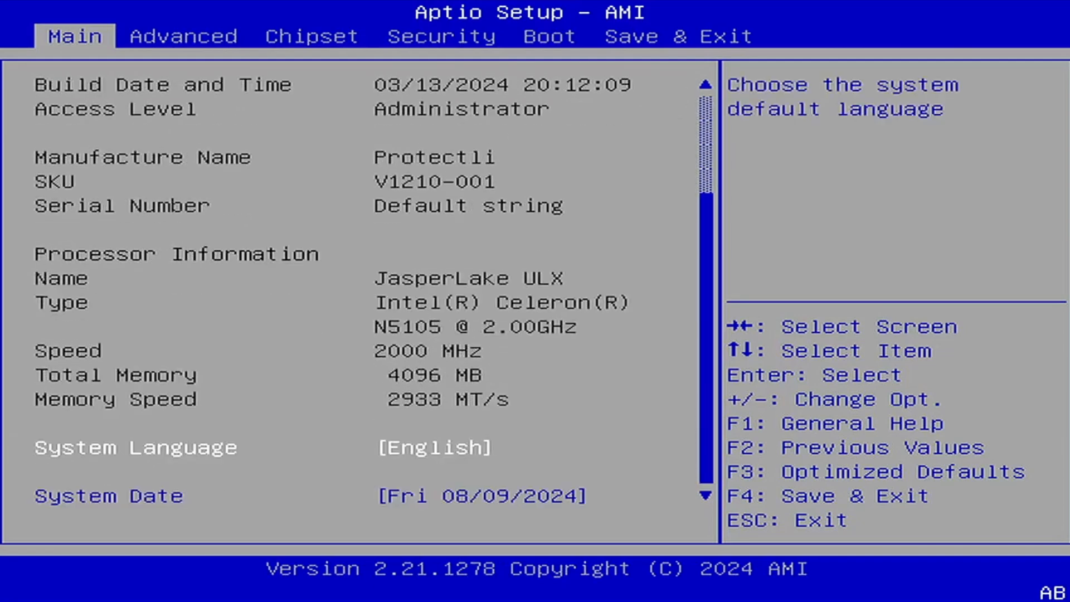
pyautogui.click(183, 36)
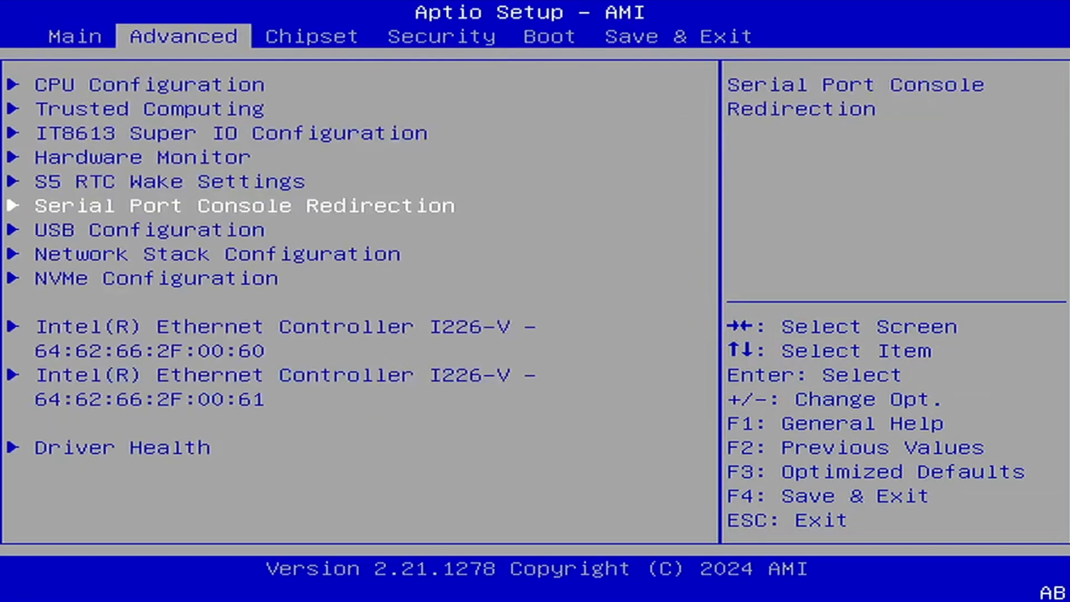
pyautogui.press('Up')
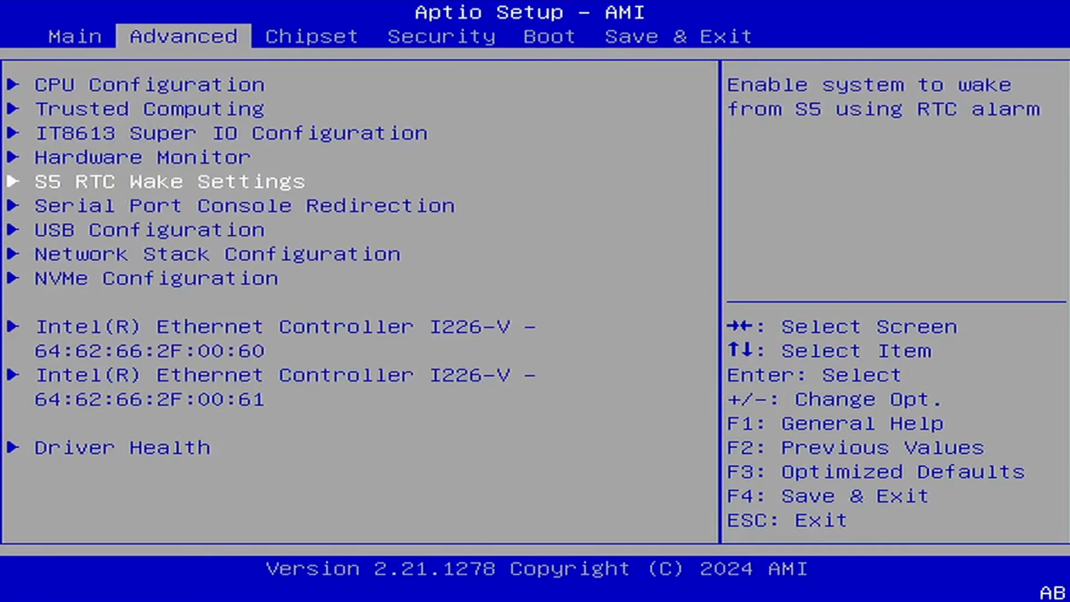
pyautogui.press('up')
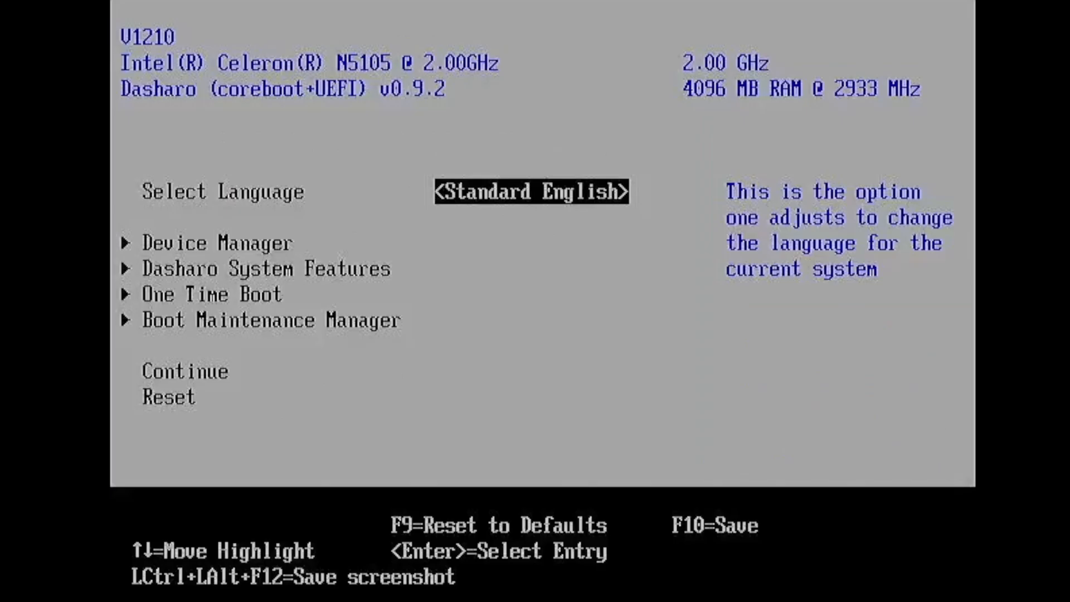
pyautogui.press('Down')
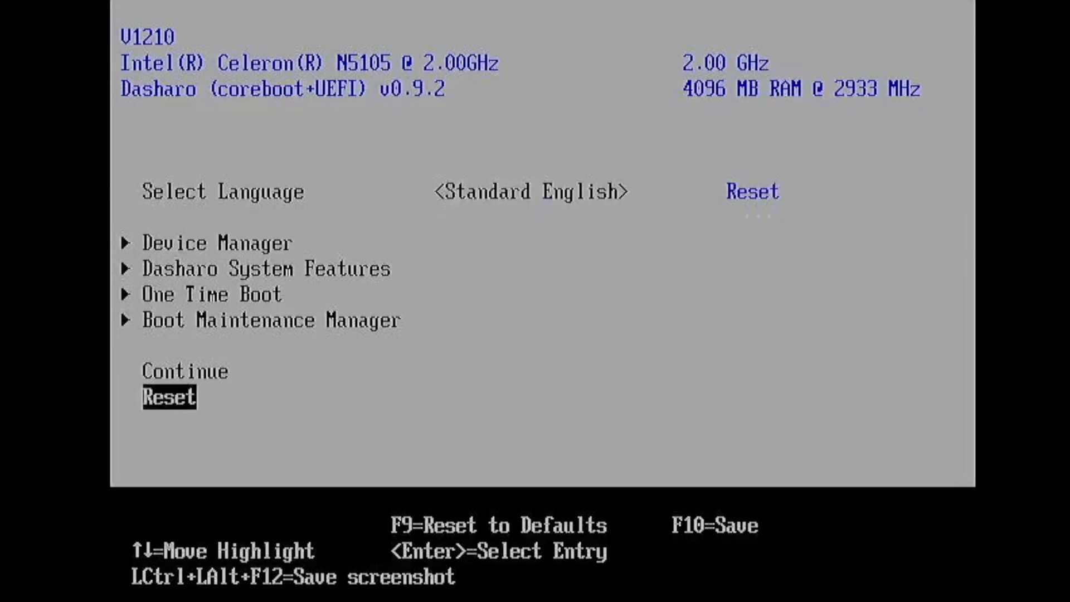
pyautogui.press('Return')
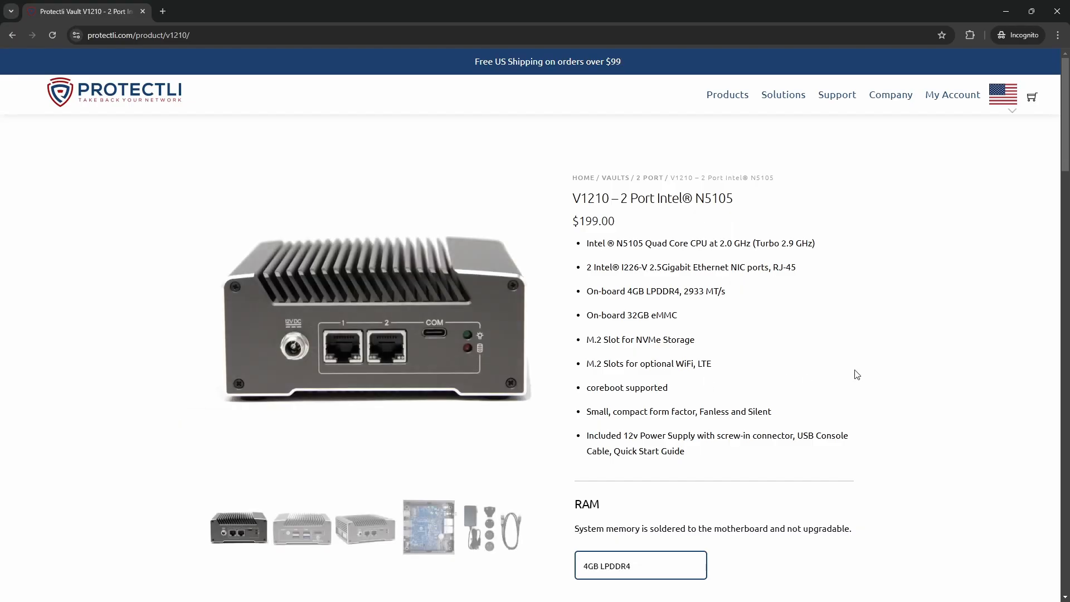
pyautogui.scroll(-3)
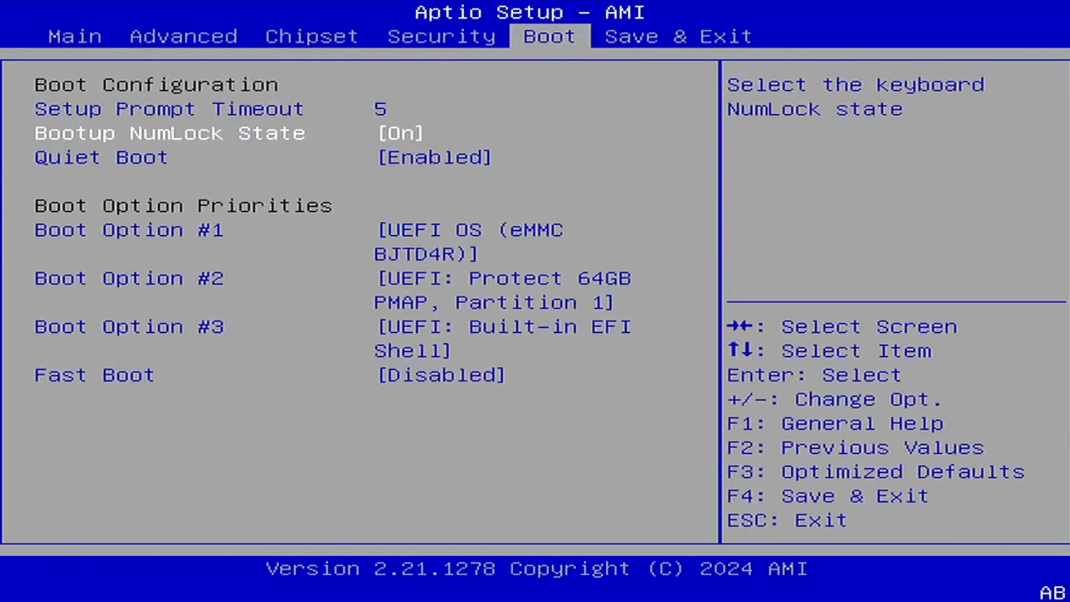
pyautogui.press('Escape')
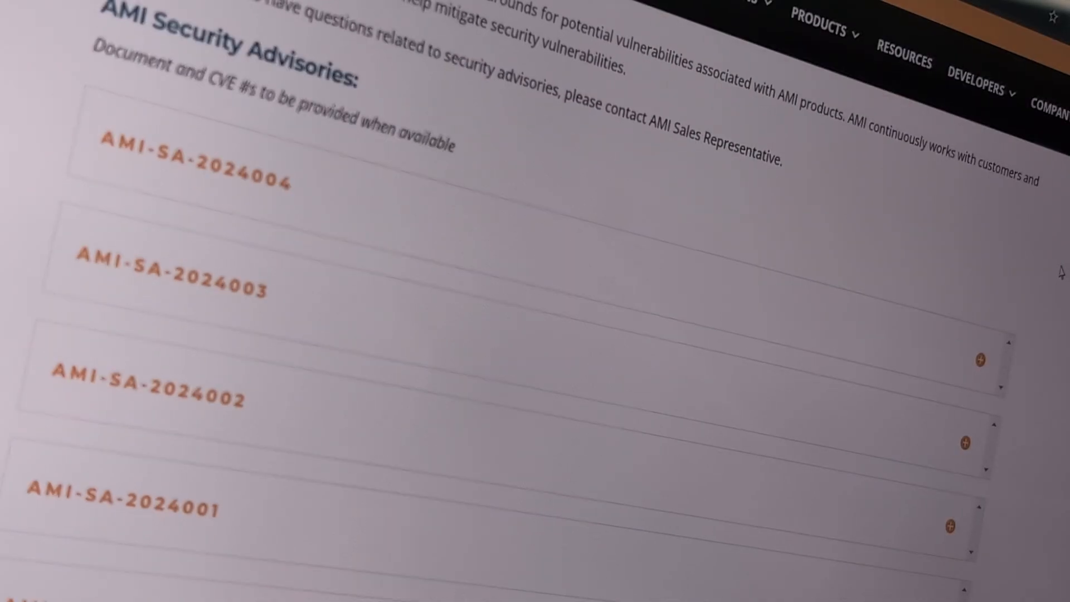
pyautogui.scroll(-3)
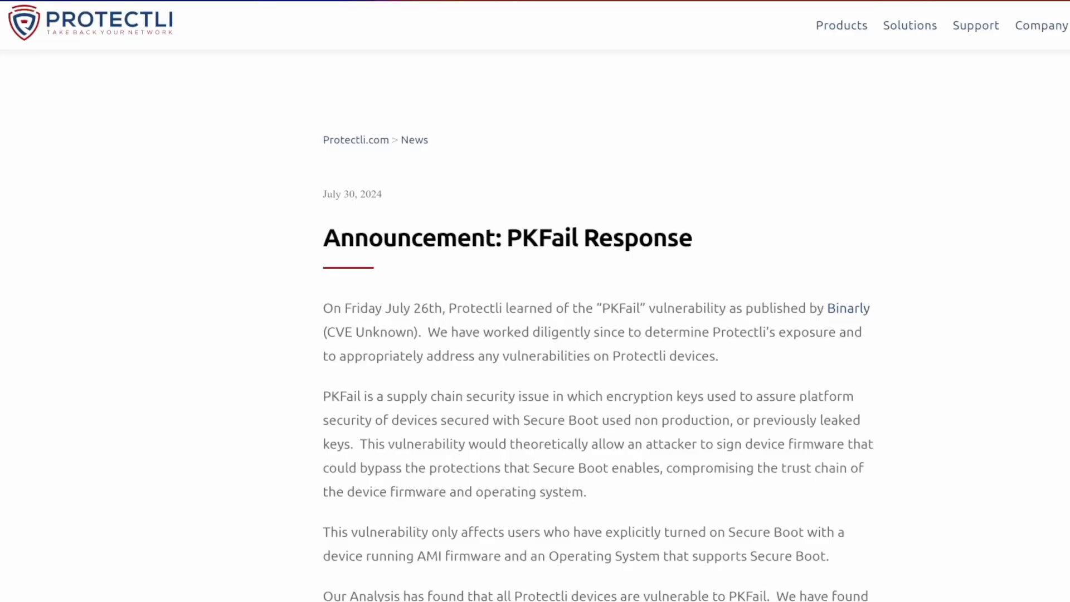
pyautogui.moveTo(1037, 254)
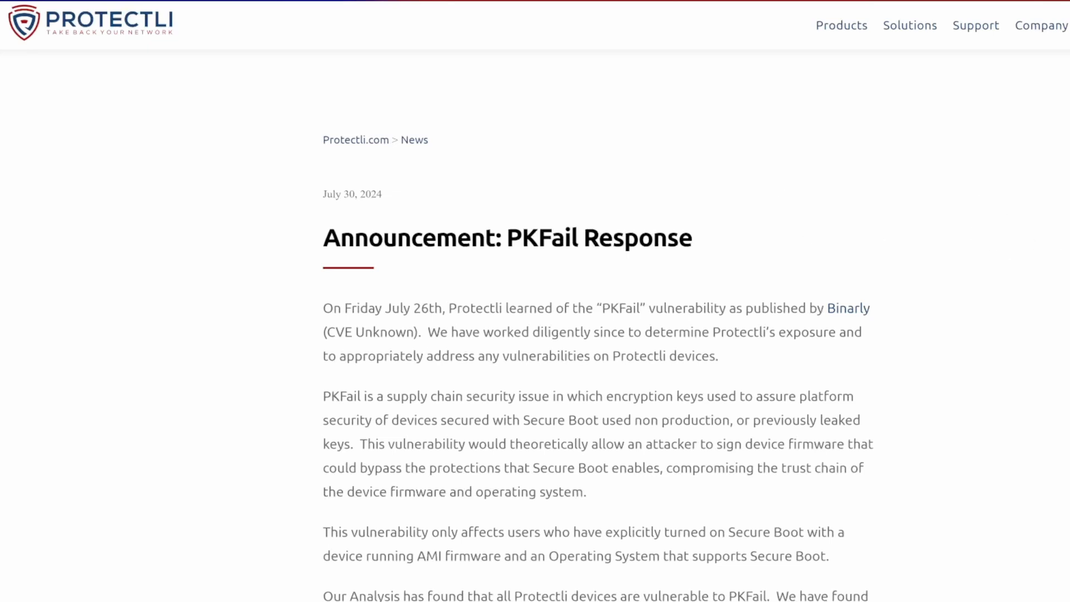
# Scroll the 'Announcement: PKFail Response' article down to the affected users' requirements list
pyautogui.scroll(3)
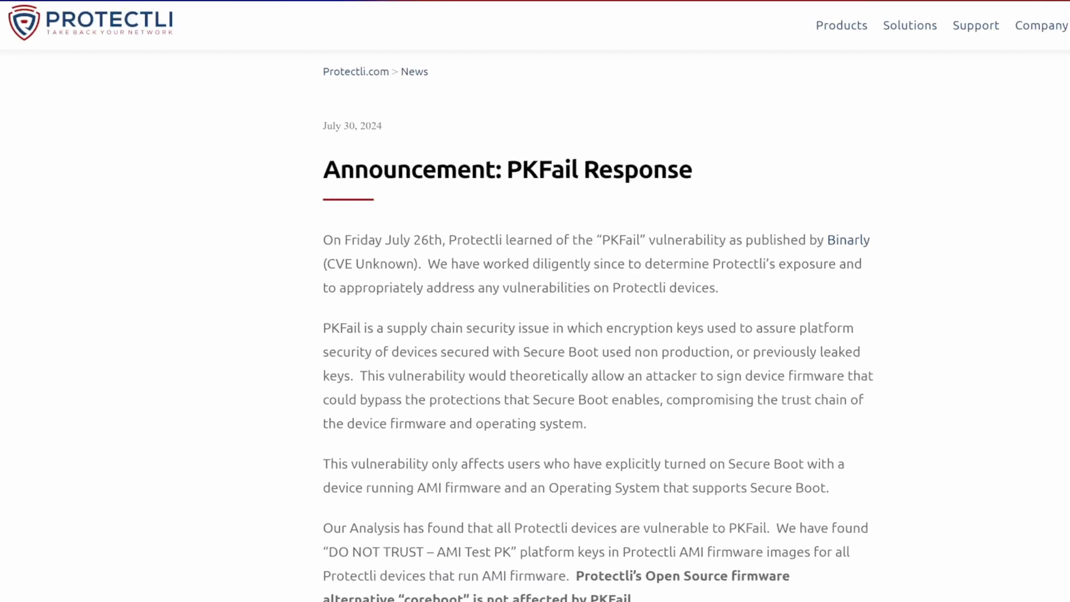
pyautogui.scroll(-3)
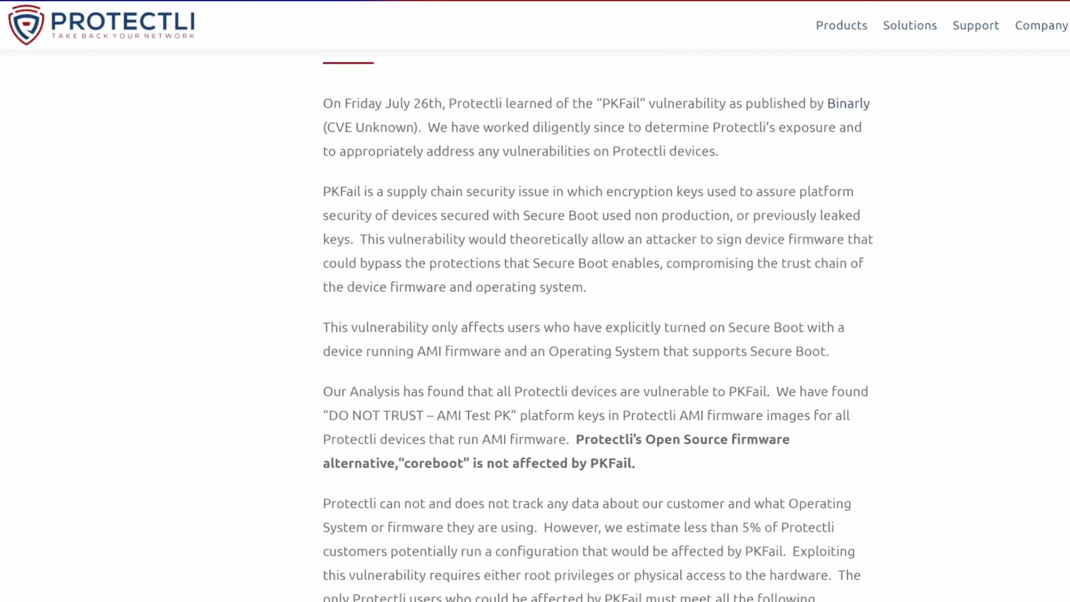
pyautogui.scroll(-3)
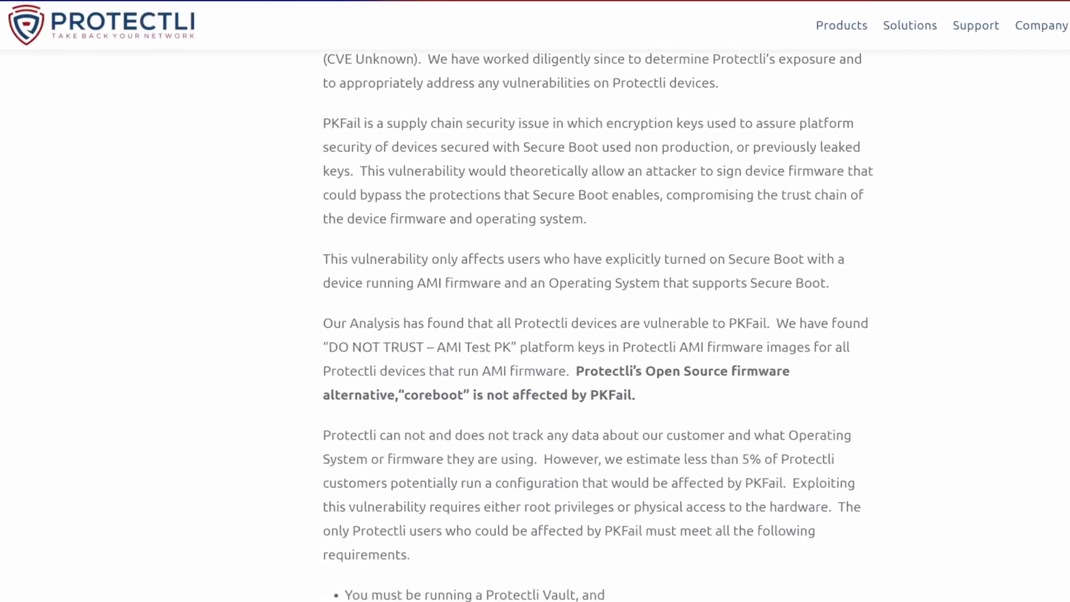
pyautogui.scroll(-3)
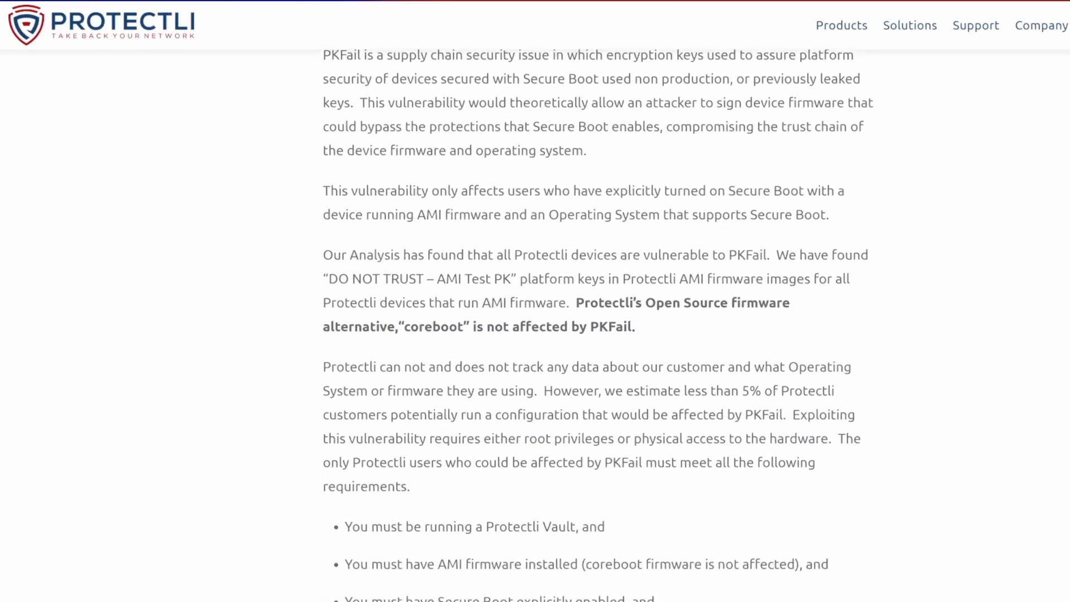
pyautogui.scroll(-3)
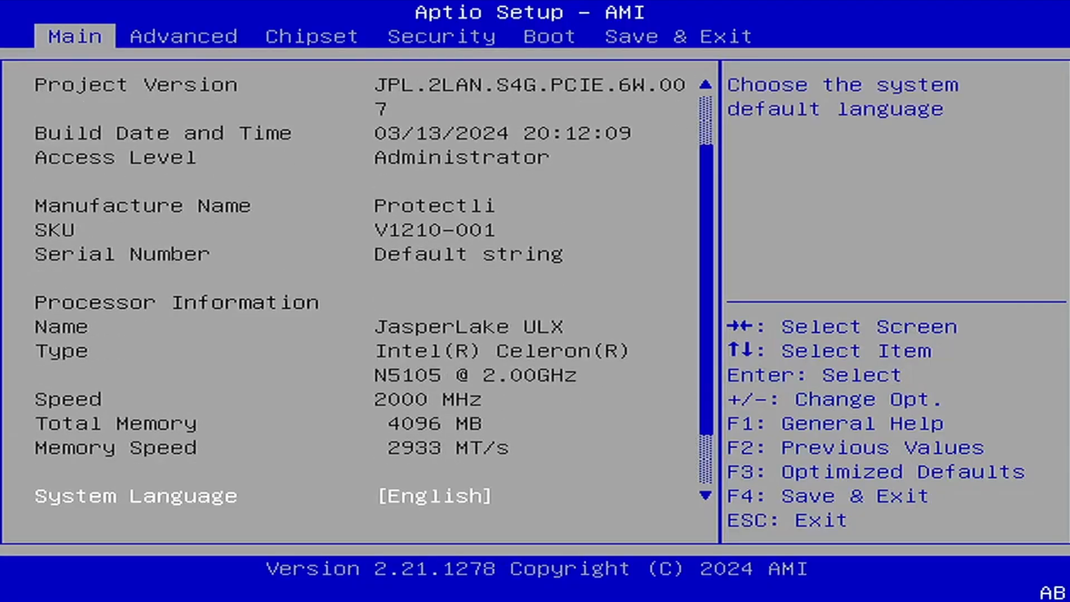
# Scroll Aptio's Main tab to System Time, then list Dasharo Device Manager entries through TCG2 Configuration
pyautogui.scroll(-3)
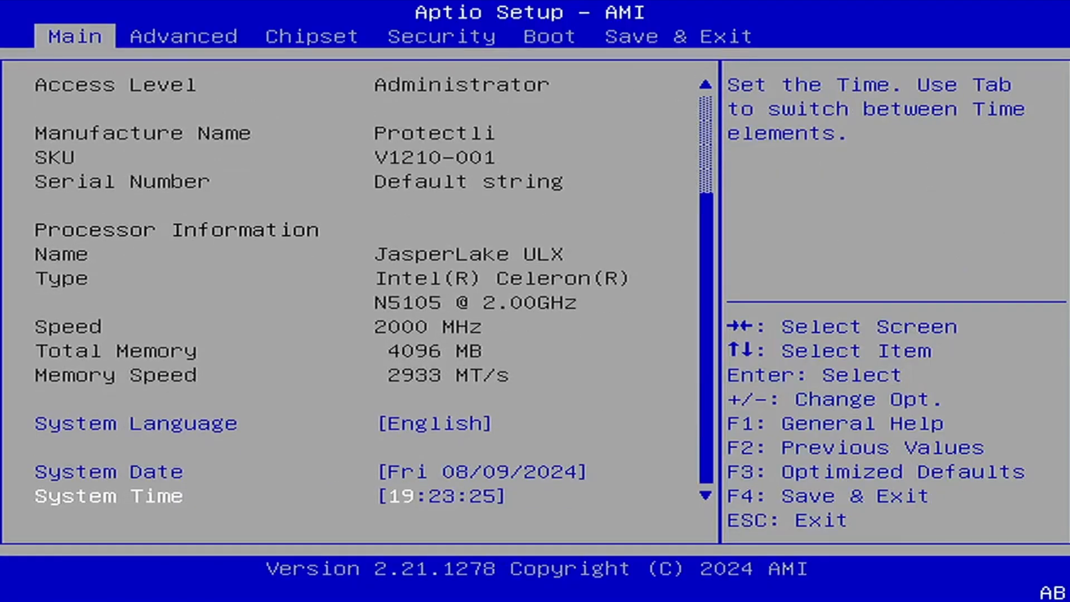
pyautogui.click(183, 36)
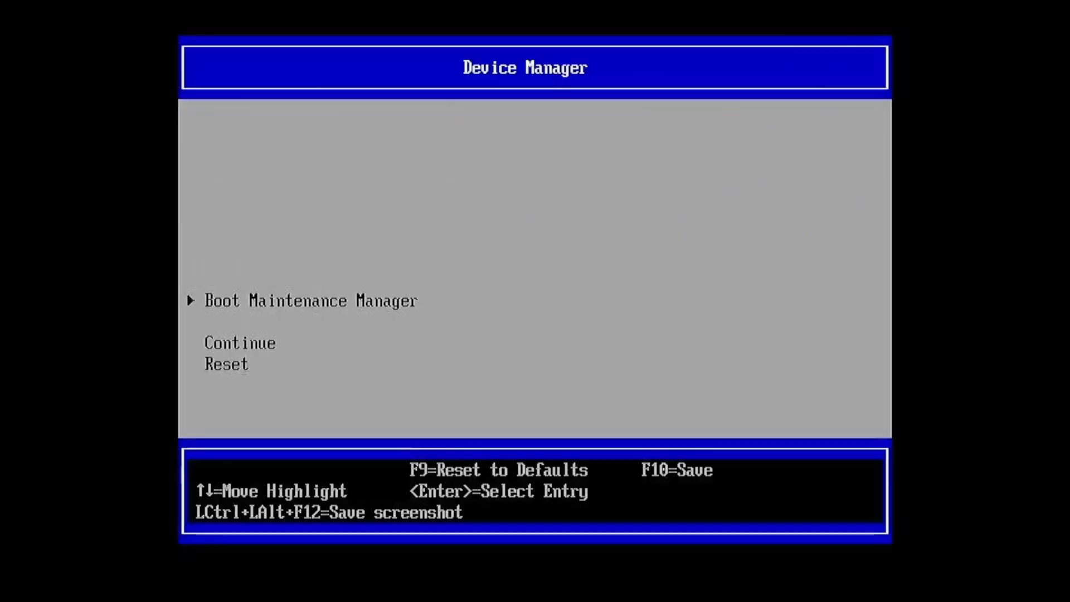
pyautogui.press('Return')
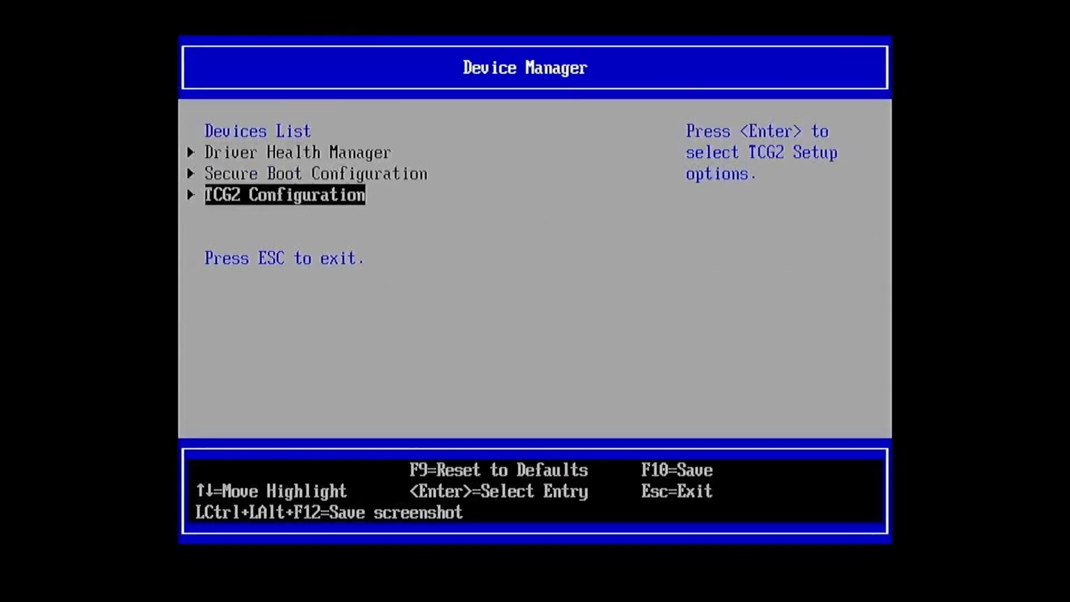